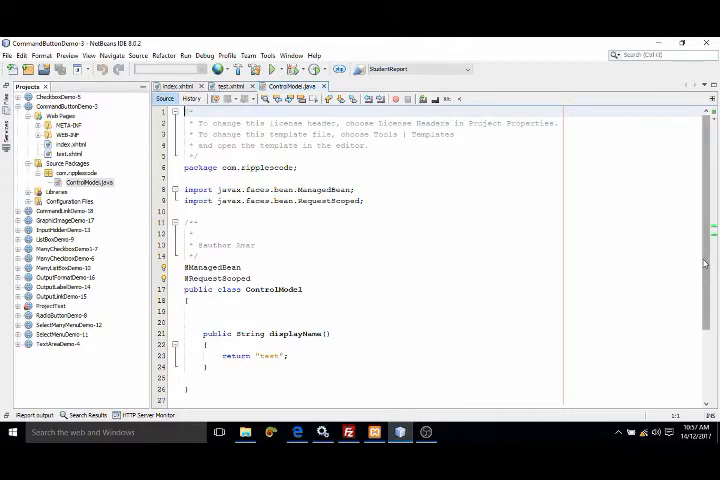
- Review the bean's displayName return value in ControlModel.java and the index.xhtml commandButton markup
scroll(down, 3)
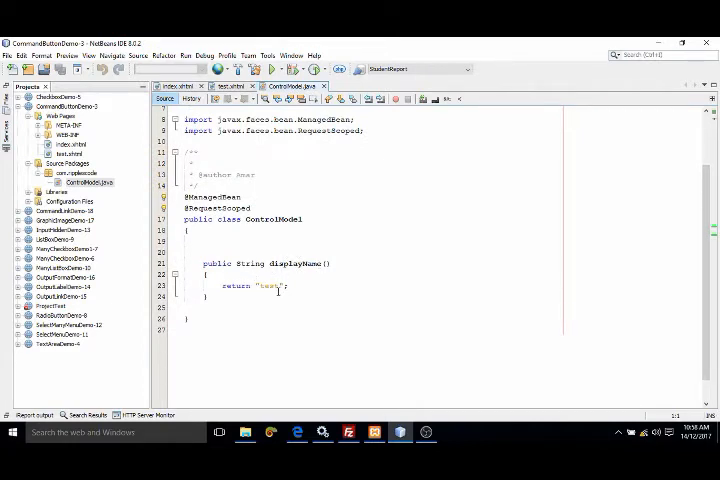
double_click(270, 286)
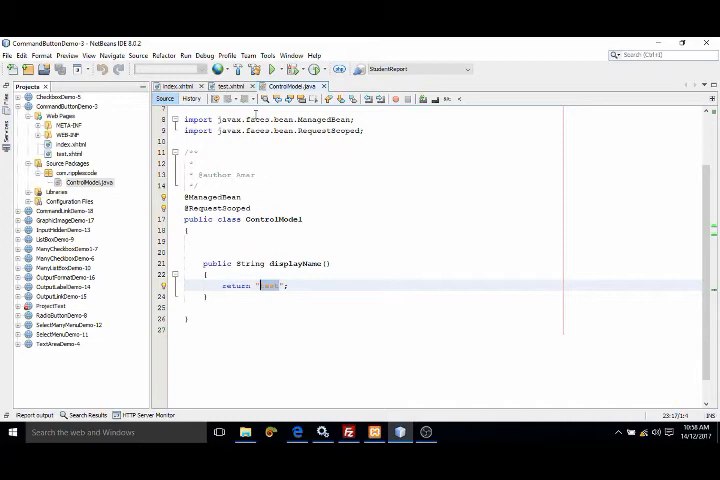
click(176, 86)
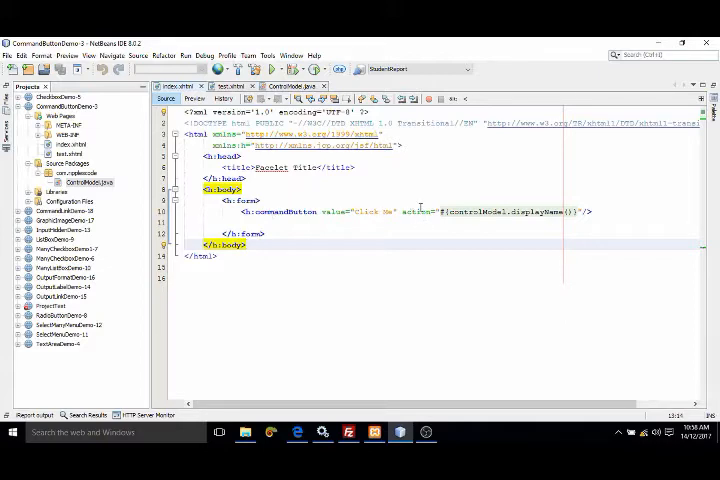
mouse_move(414, 210)
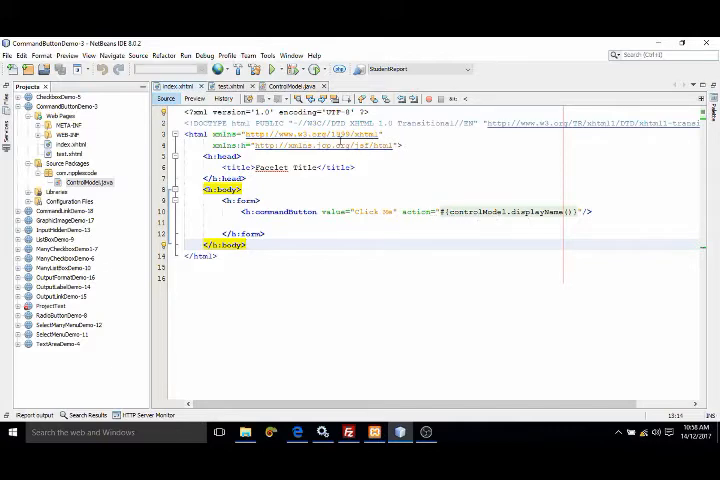
click(292, 86)
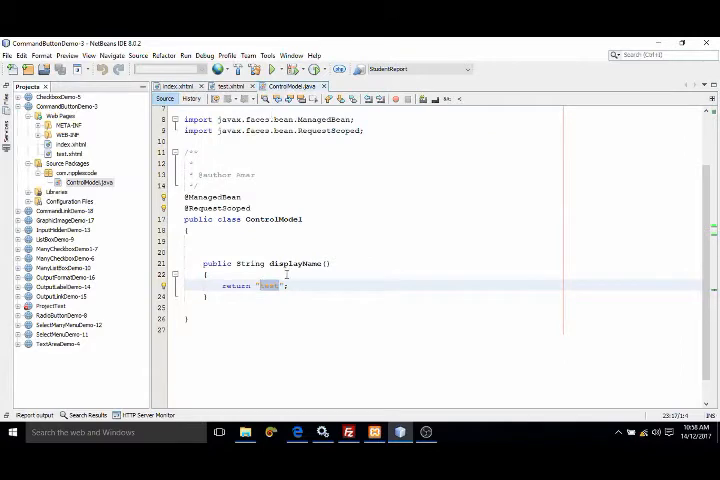
click(180, 86)
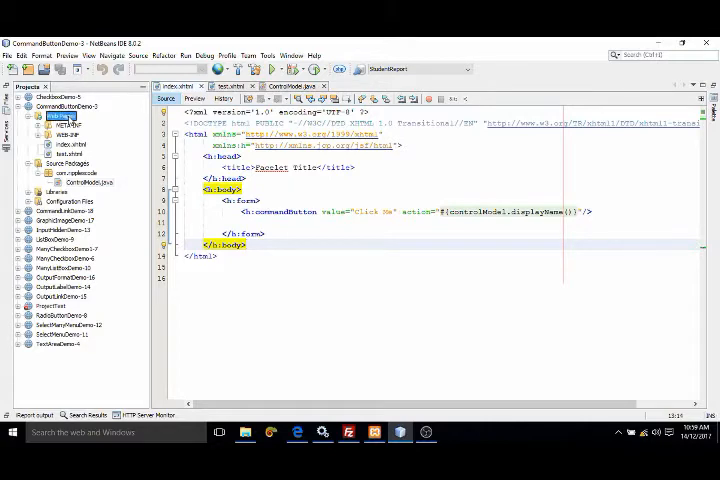
- Create a new JSF page via the project's New > Other… wizard under JavaServer Faces
right_click(48, 116)
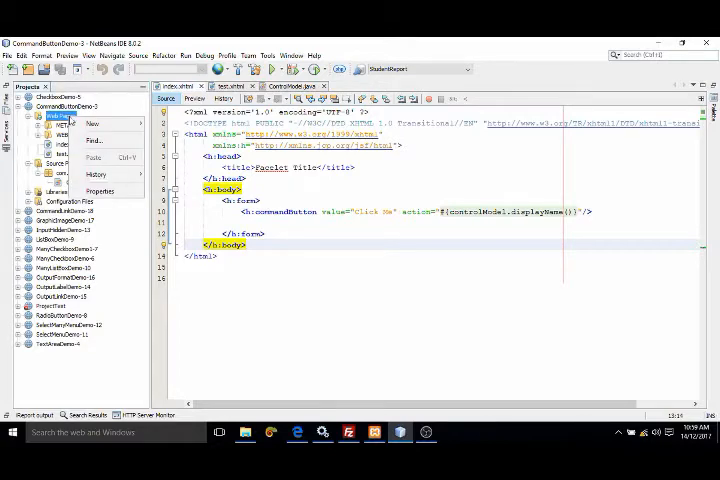
click(92, 122)
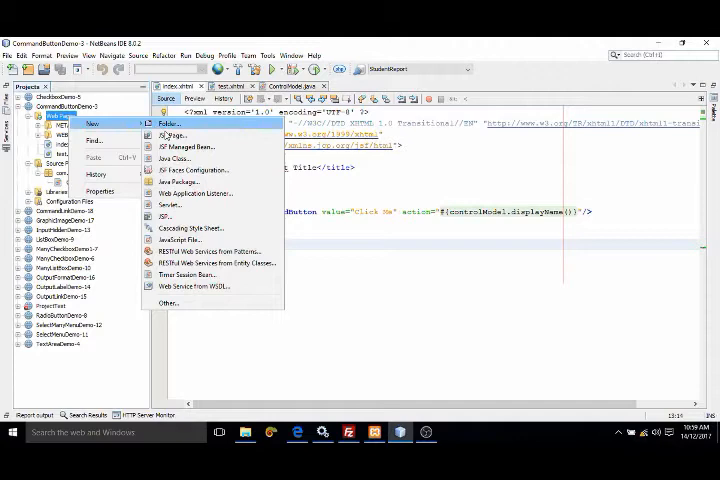
mouse_move(176, 134)
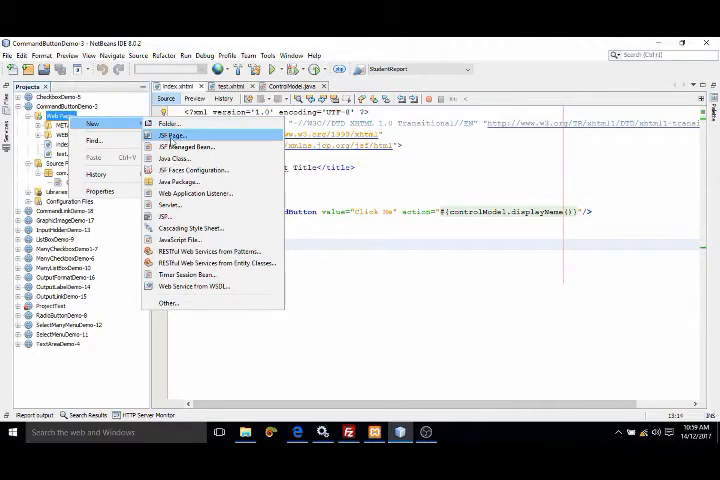
mouse_move(168, 304)
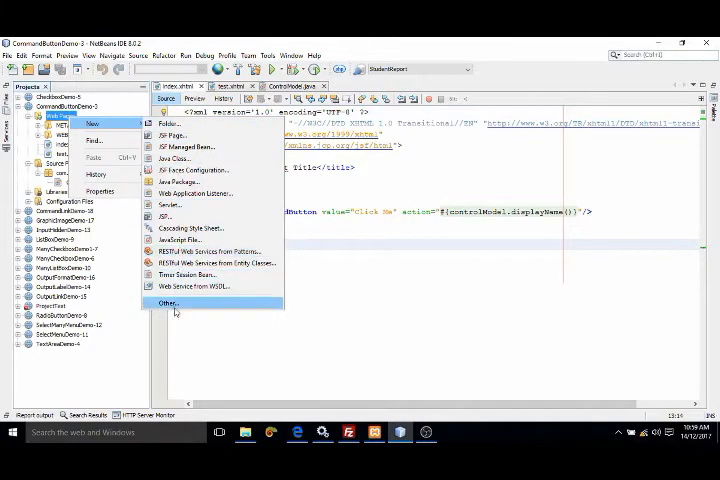
click(168, 304)
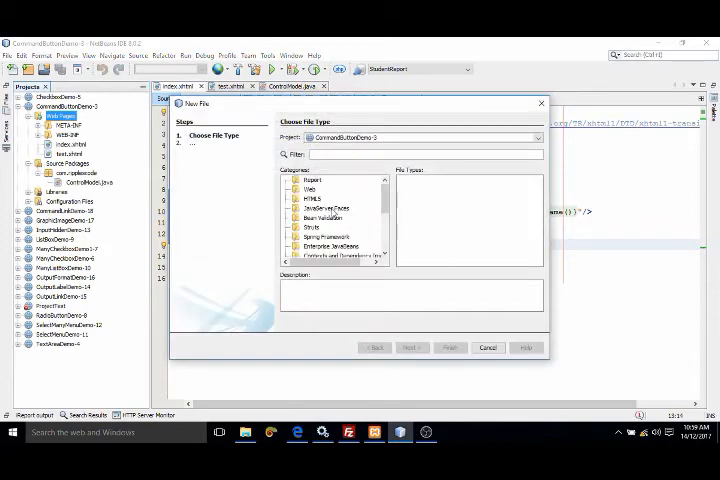
click(324, 208)
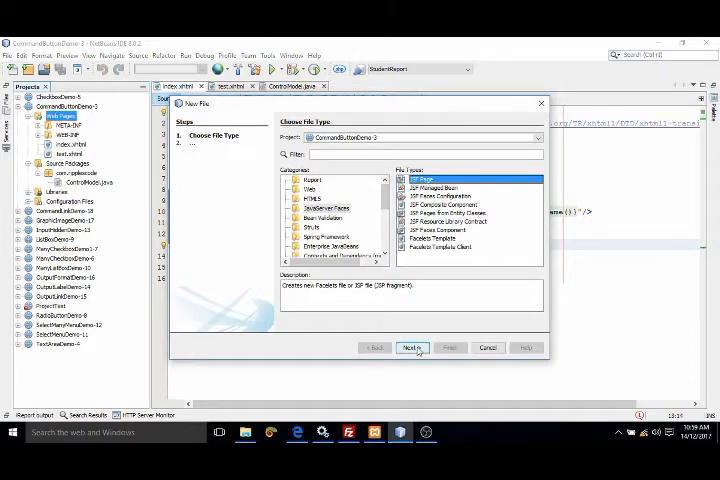
click(412, 348)
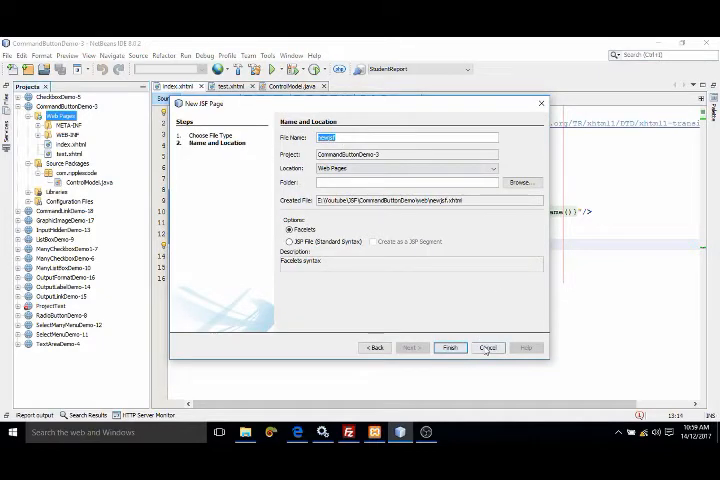
click(488, 348)
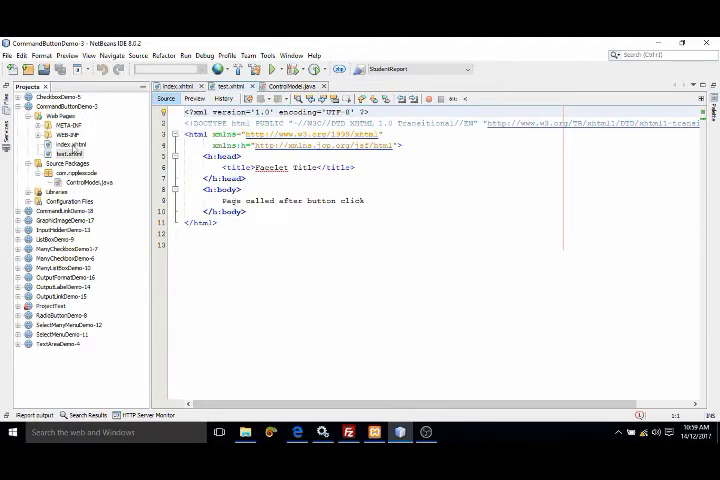
- Run the project so the browser shows the index page with its click button
right_click(66, 144)
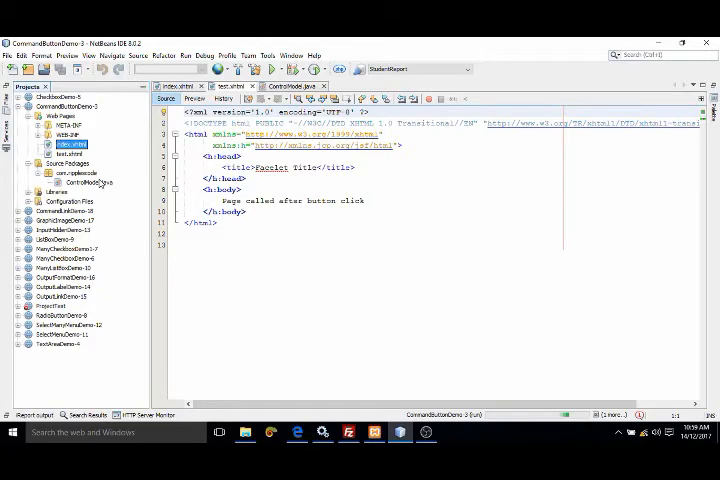
click(256, 68)
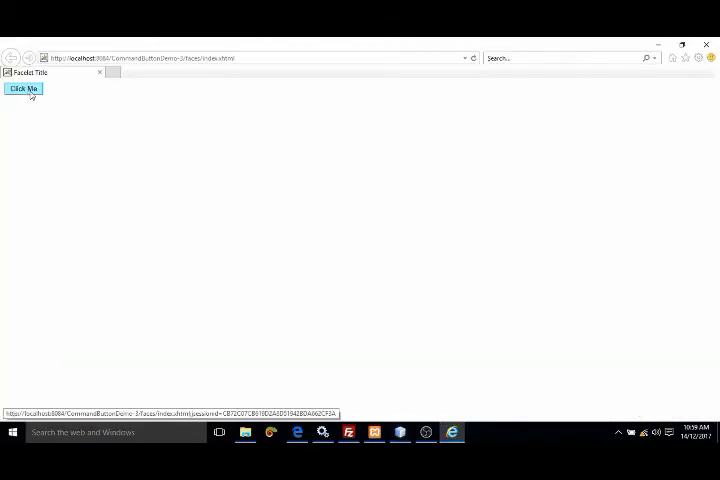